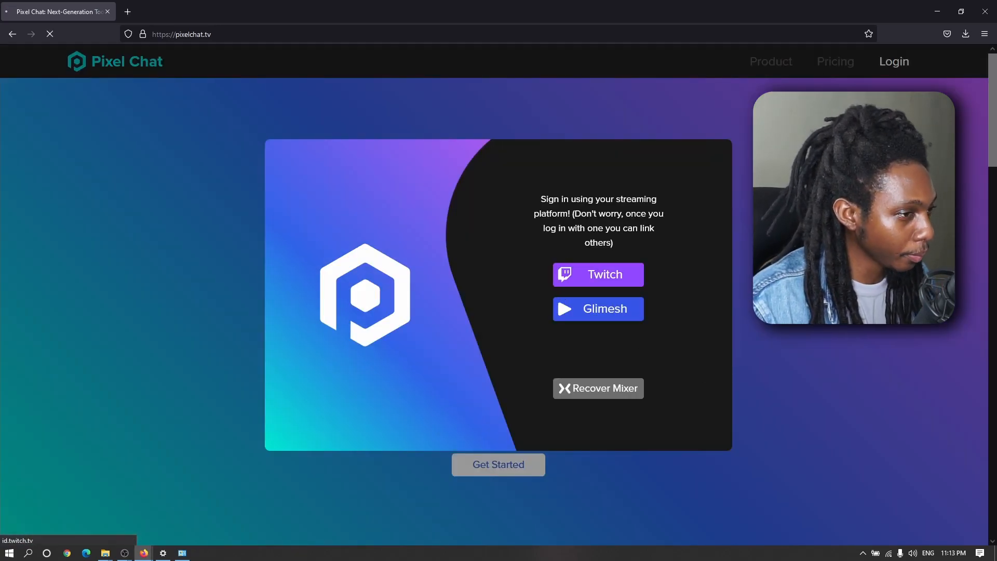
Sign in to Pixel Chat with Twitch, accept the terms, and view the empty overlays list.
left_click(597, 274)
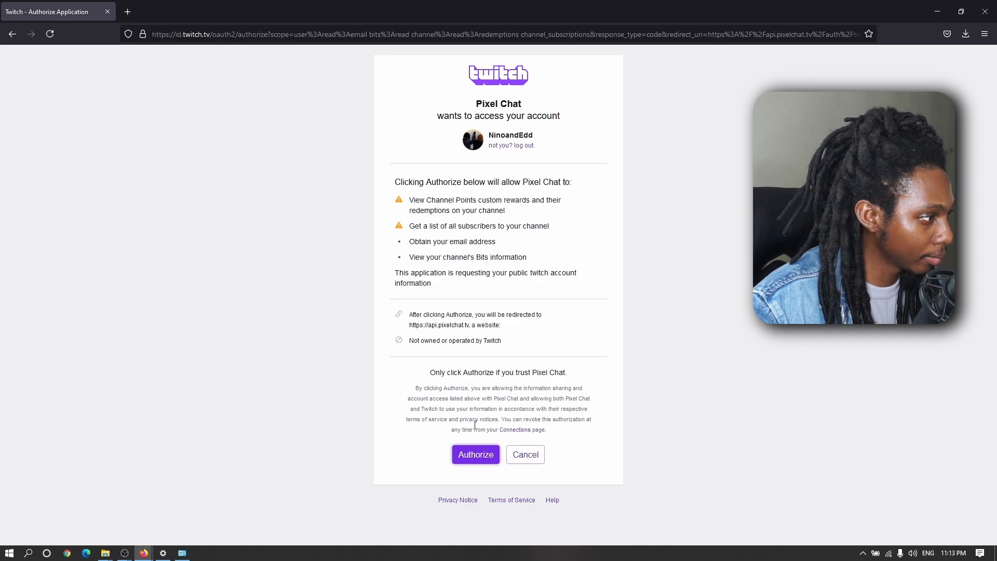
left_click(475, 454)
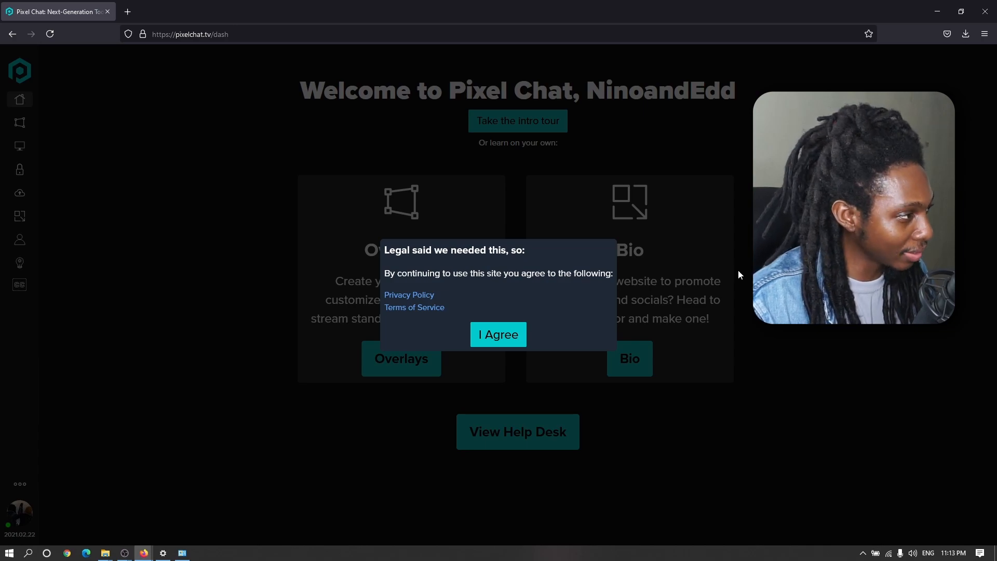
left_click(498, 334)
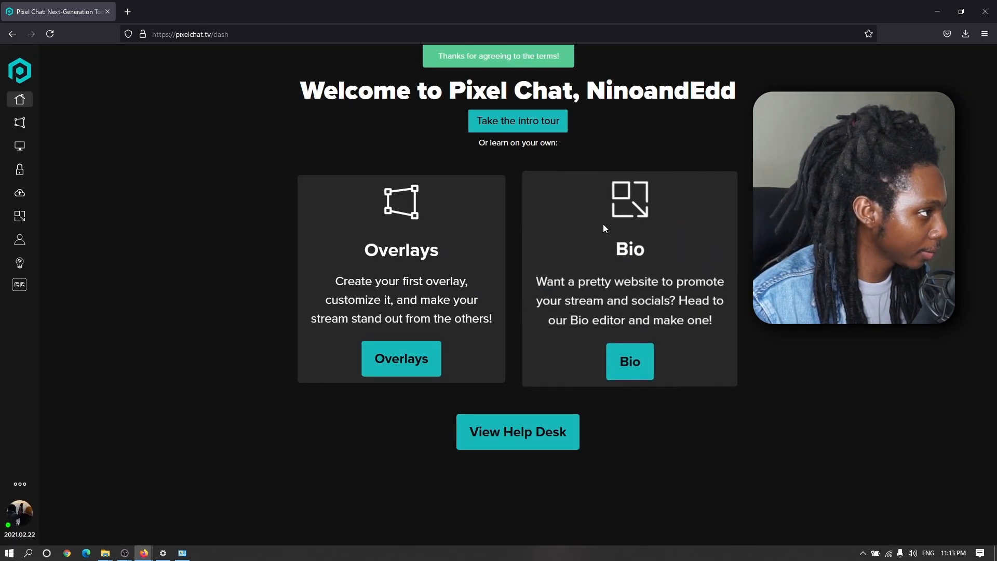
left_click(401, 358)
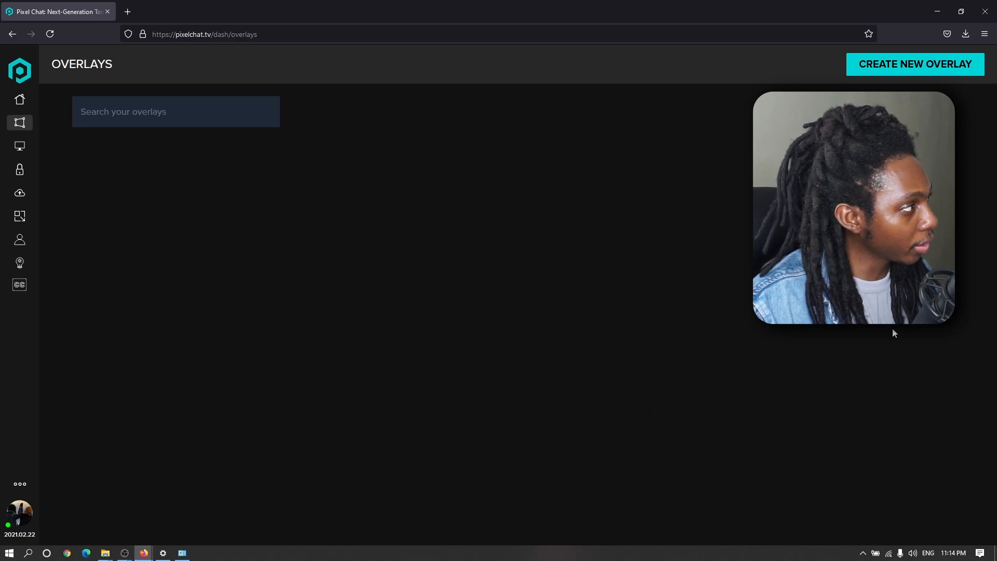
mouse_move(301, 279)
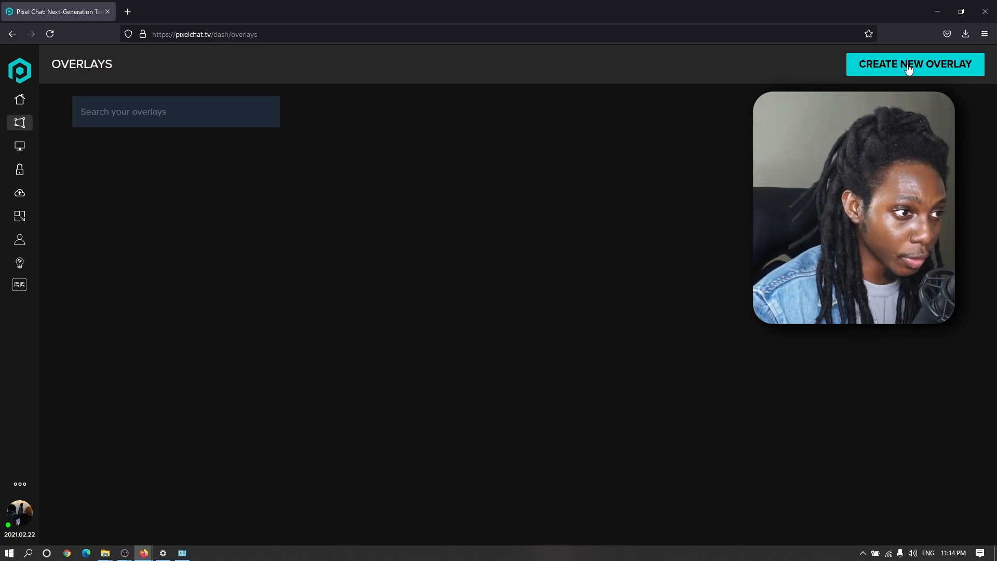
Start a new overlay of the Now Playing type.
left_click(915, 64)
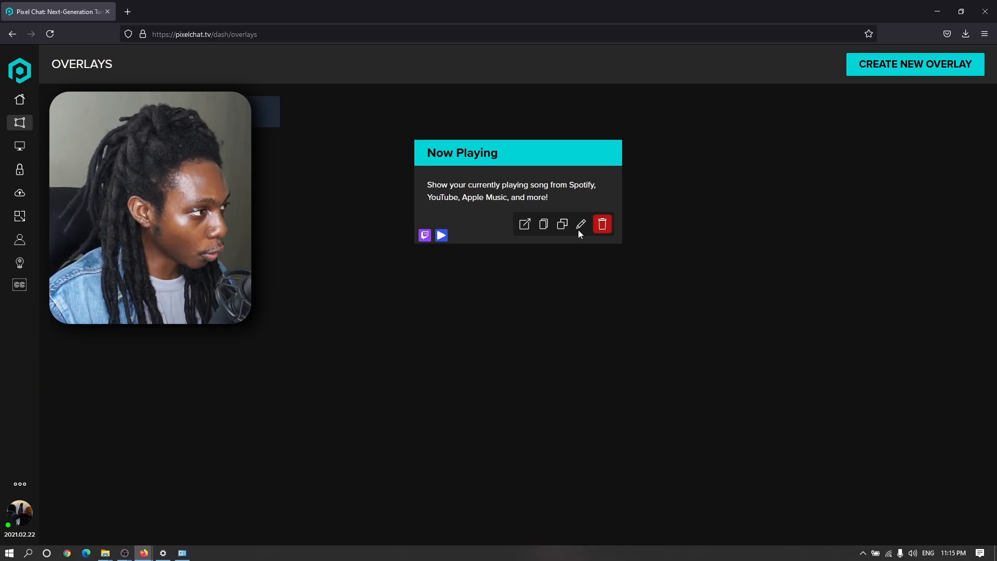
Open the Now Playing overlay card's edit settings.
left_click(580, 224)
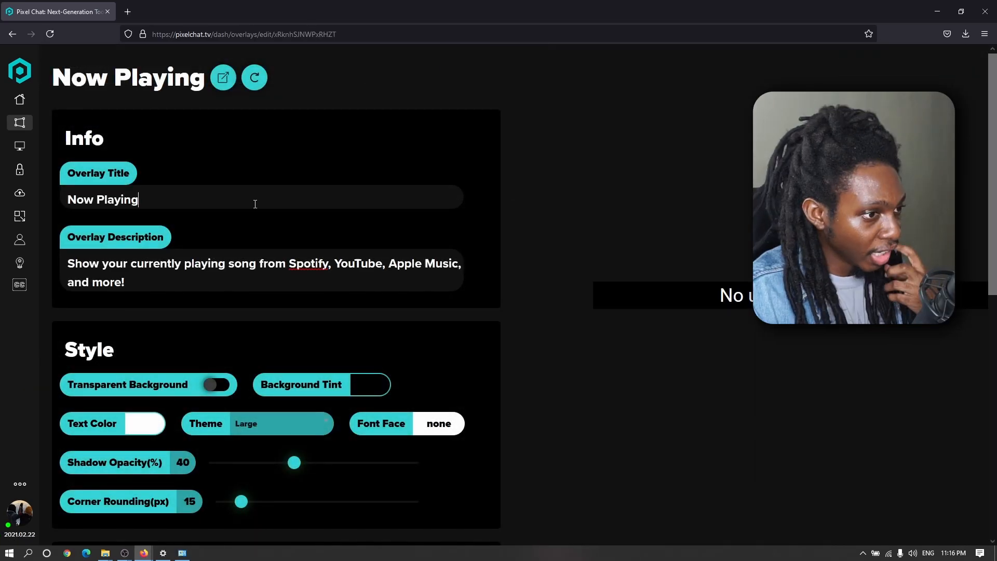
mouse_move(260, 218)
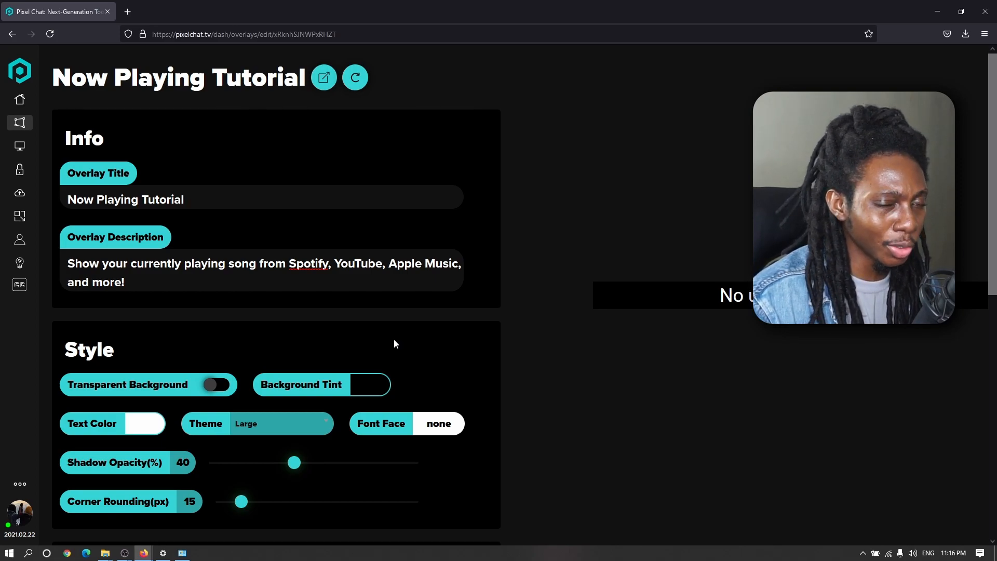
mouse_move(321, 371)
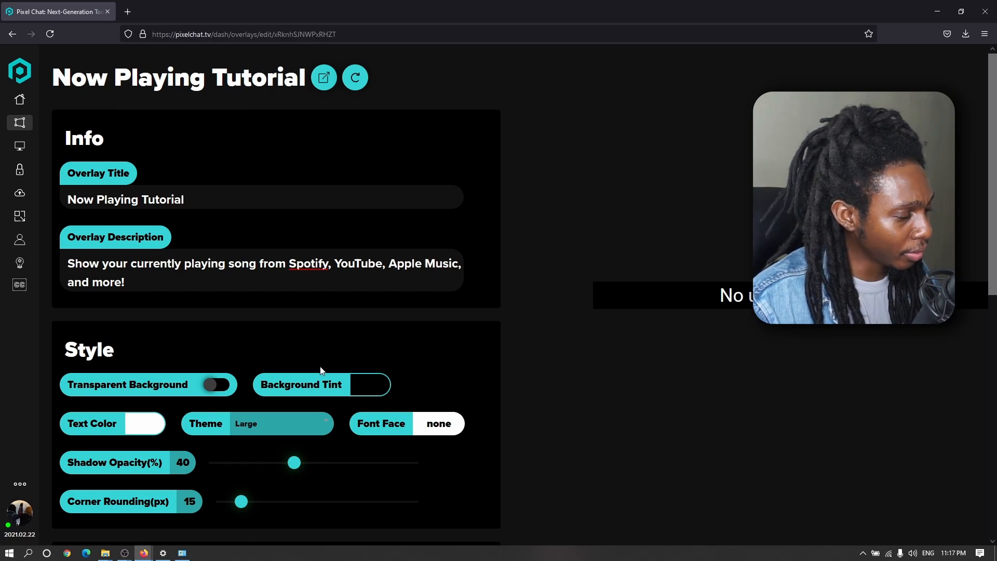
Scroll down through the trigger, pop-up length and Last.FM username settings.
scroll("down", 3)
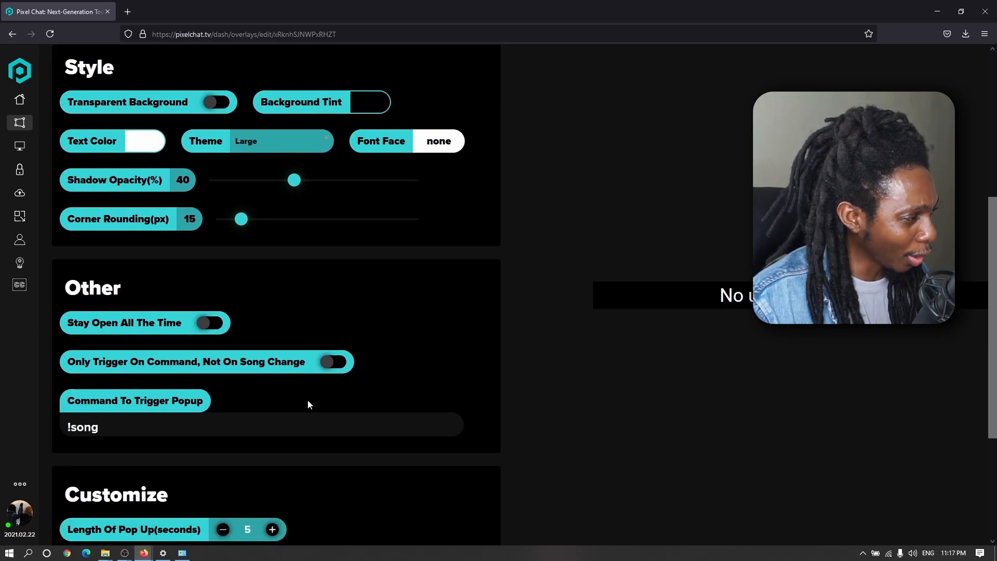
scroll("down", 3)
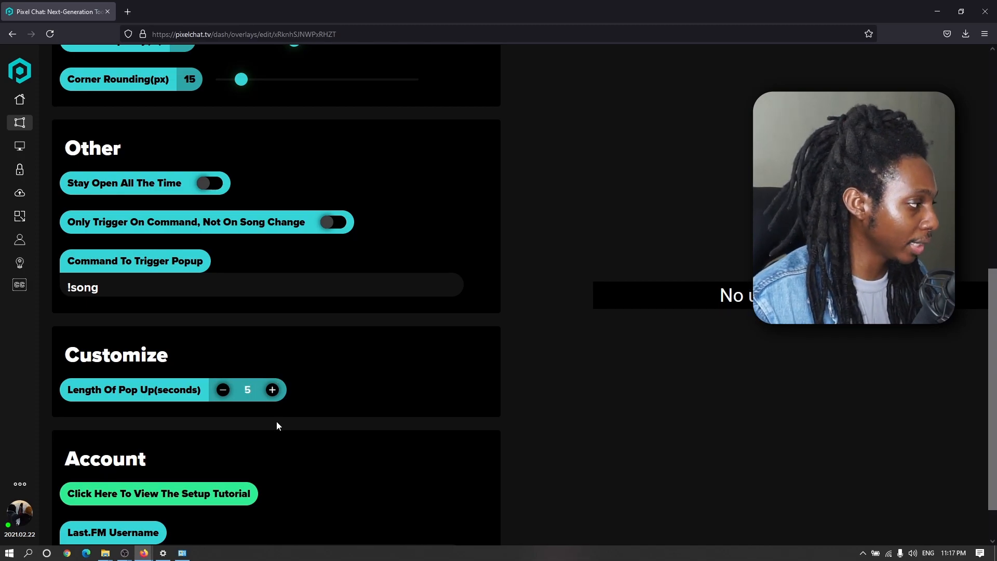
scroll("down", 3)
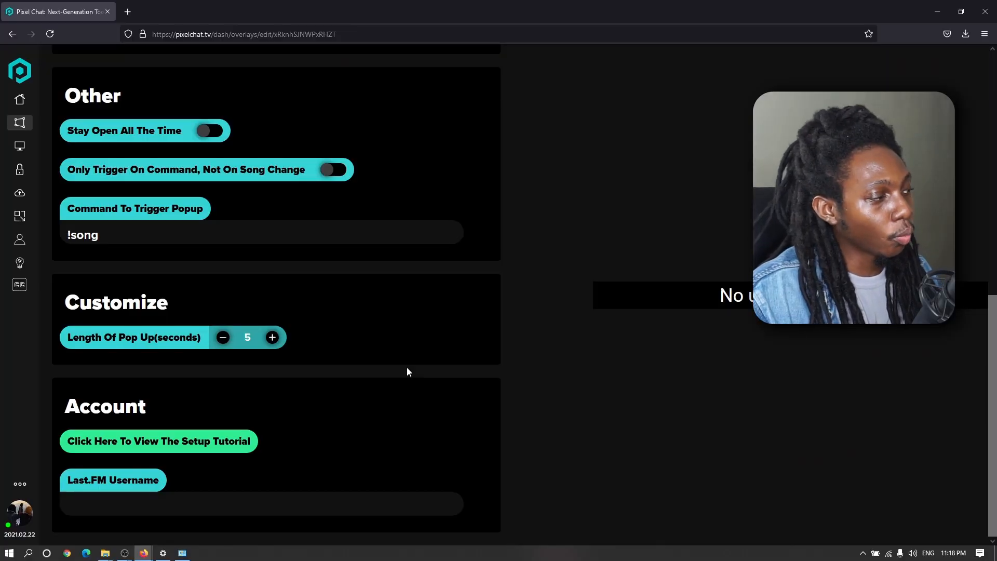
mouse_move(388, 453)
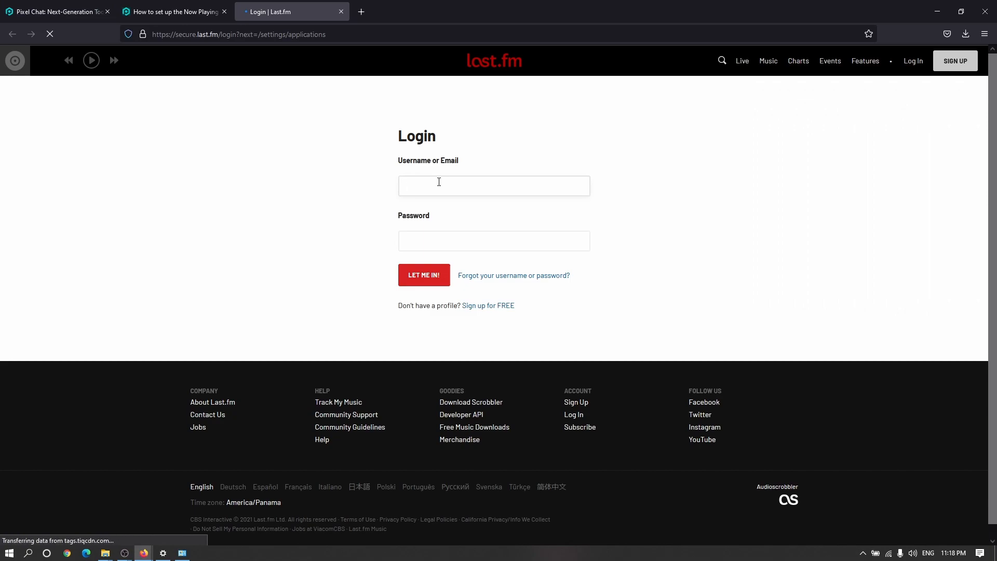
Log in to Last.fm, connect Spotify Scrobbling, and return to the Pixel Chat tab.
left_click(487, 305)
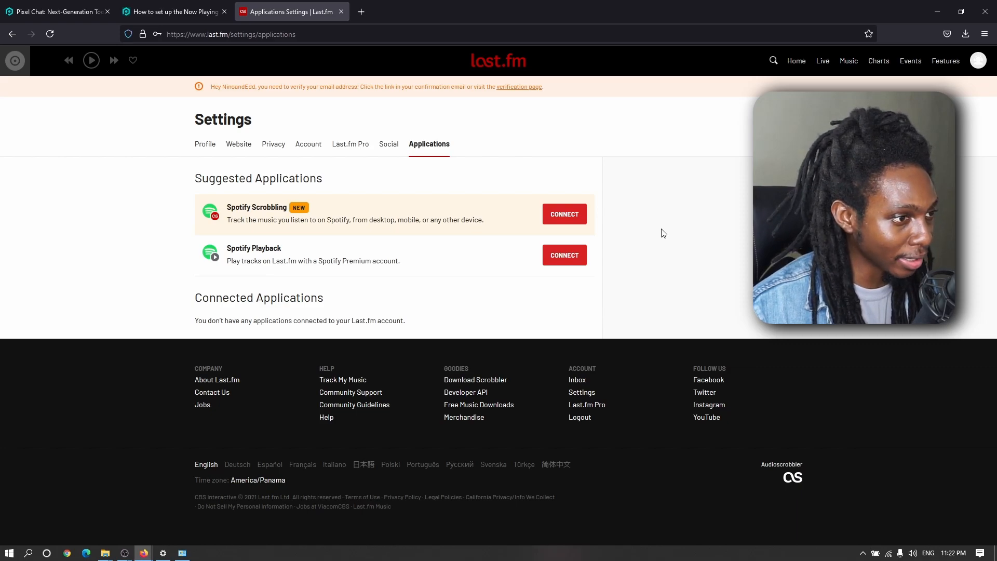
mouse_move(608, 228)
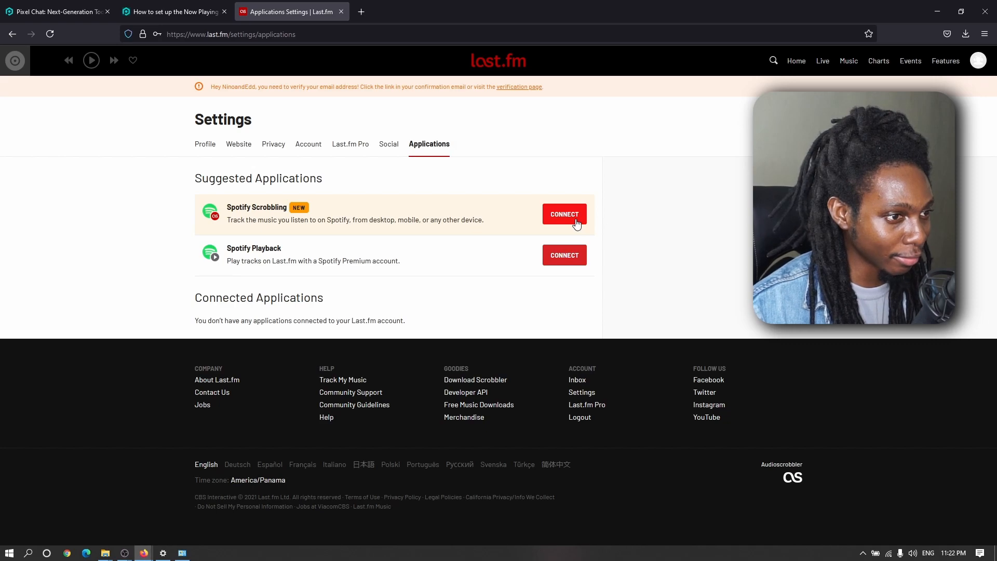
left_click(564, 214)
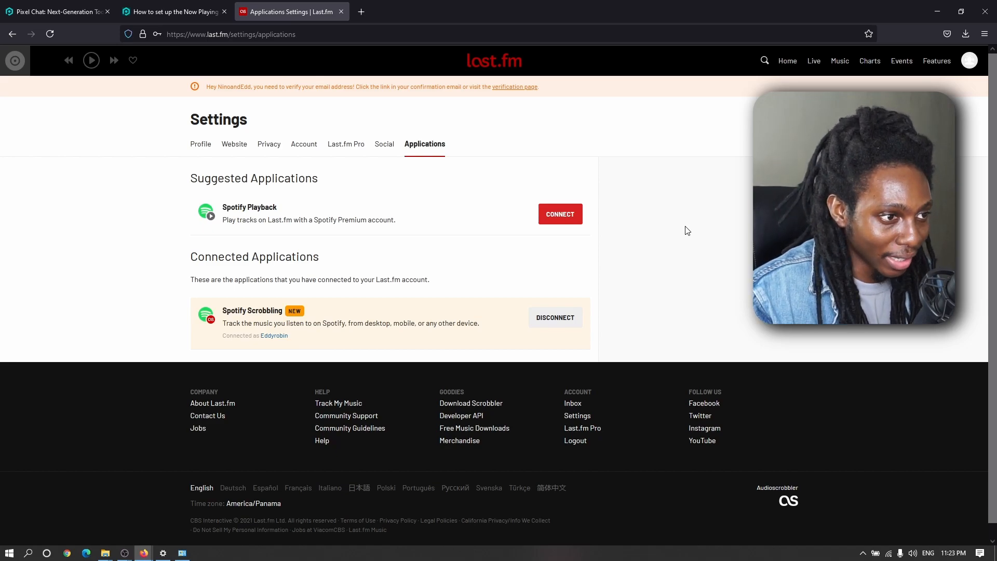
left_click(57, 12)
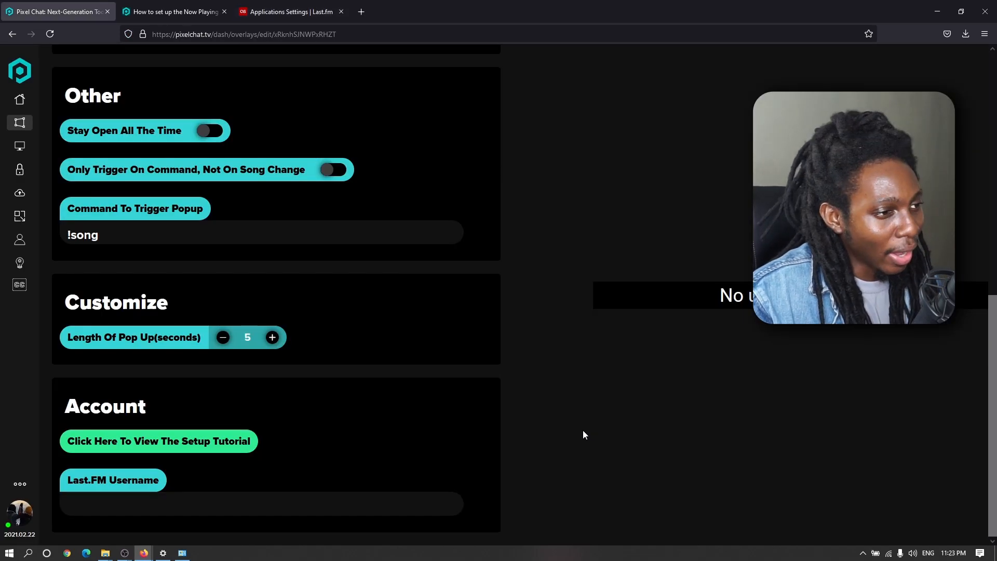
mouse_move(580, 427)
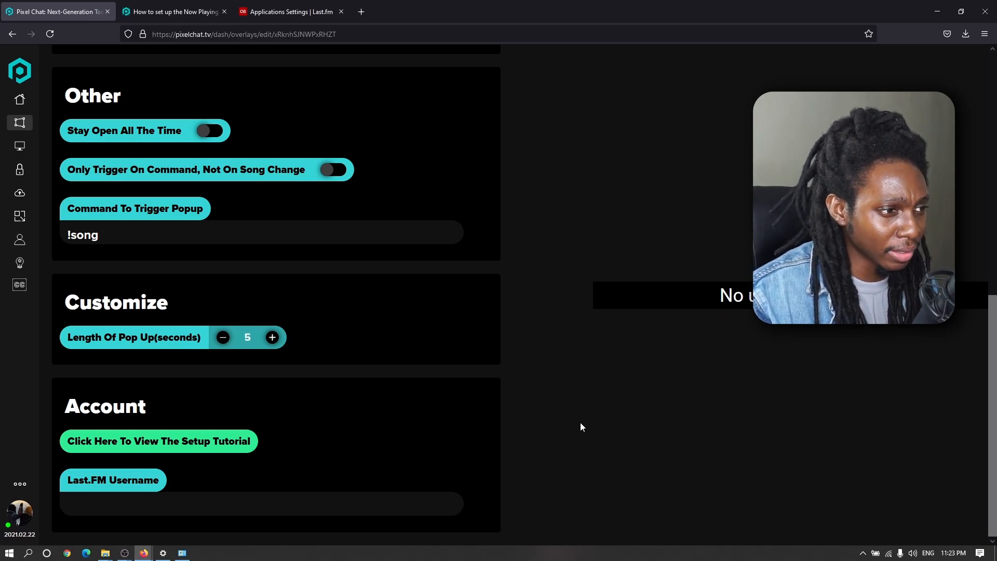
mouse_move(628, 333)
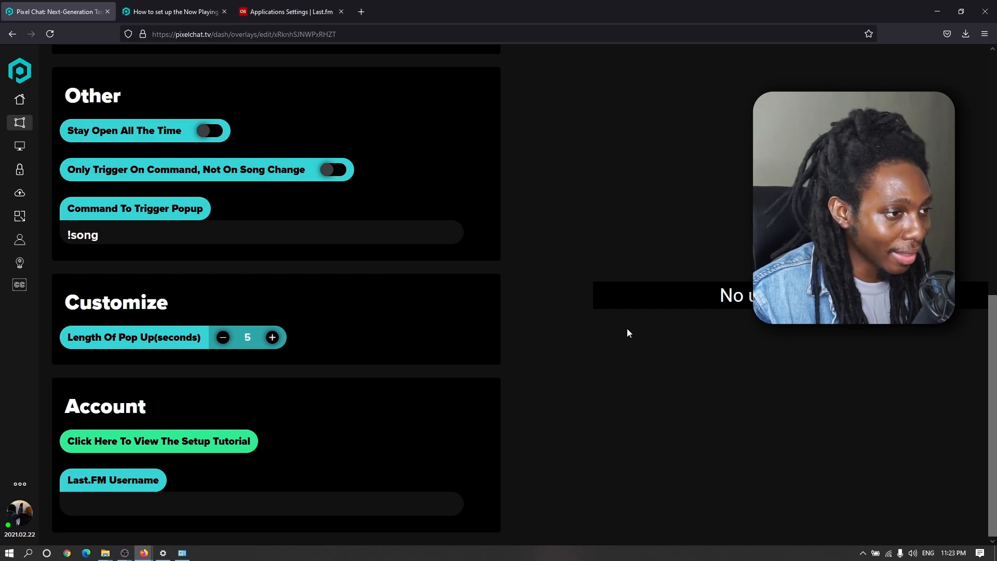
mouse_move(401, 473)
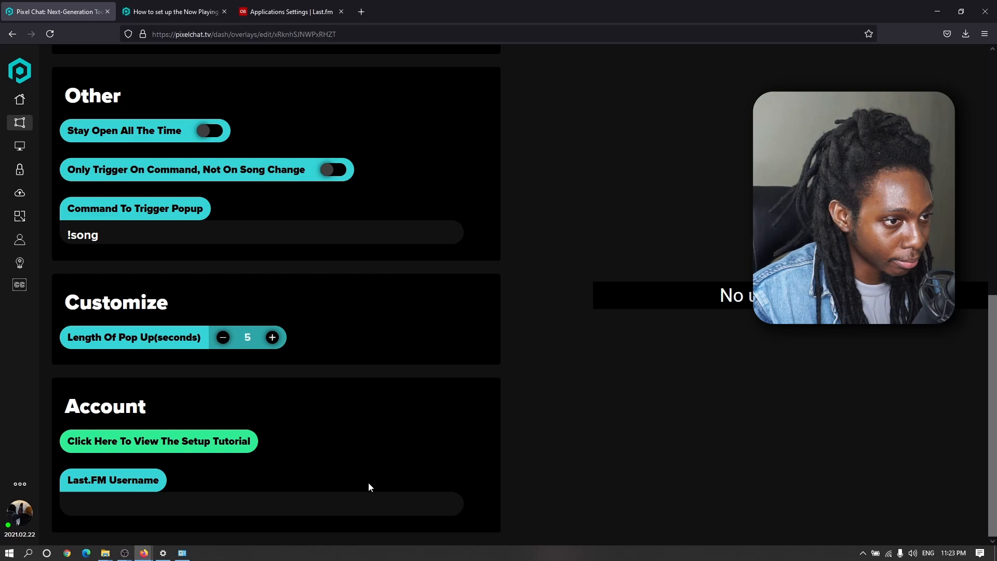
type("NinoandEdd")
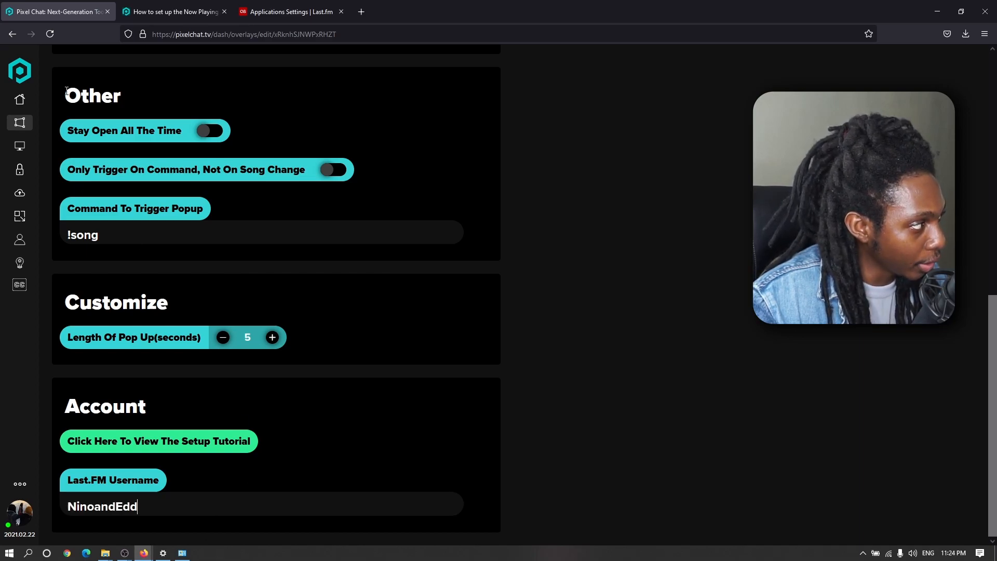
double_click(92, 95)
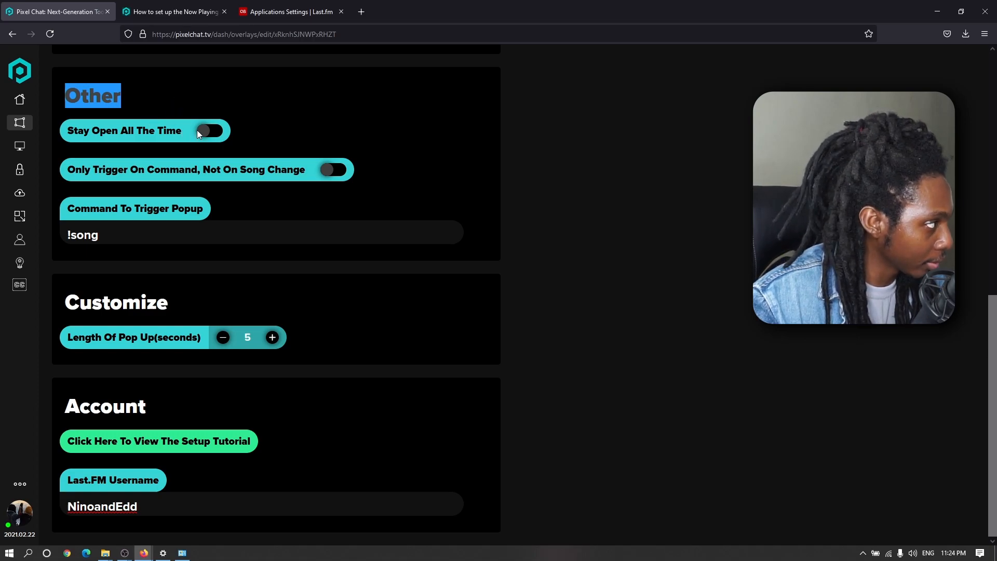
left_click(209, 130)
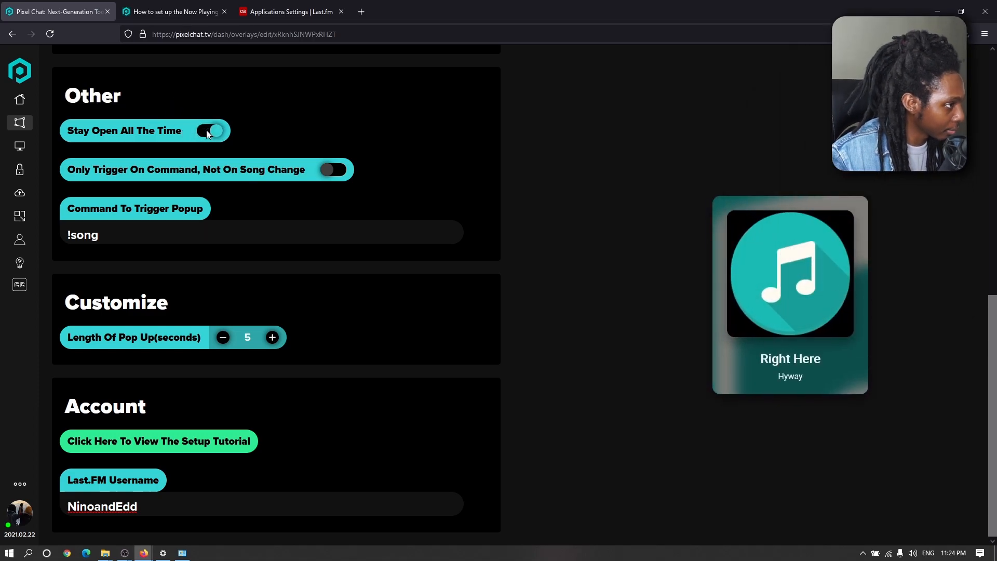
left_click(211, 130)
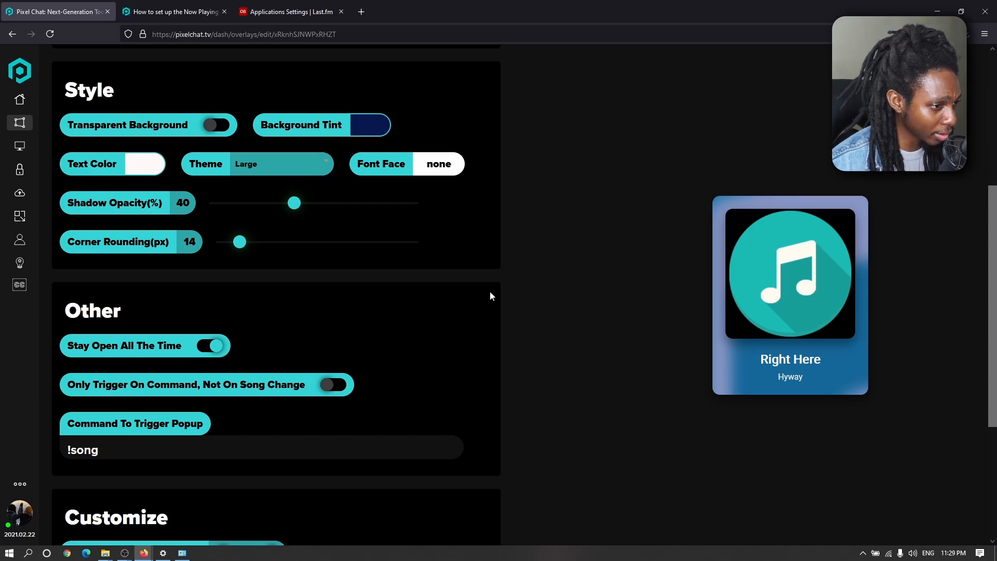
mouse_move(287, 216)
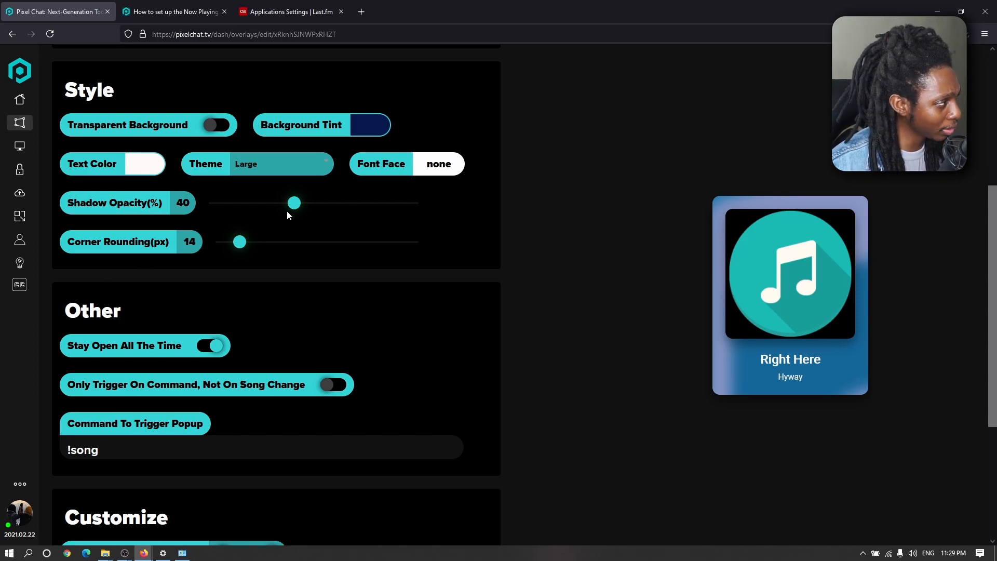
mouse_move(735, 410)
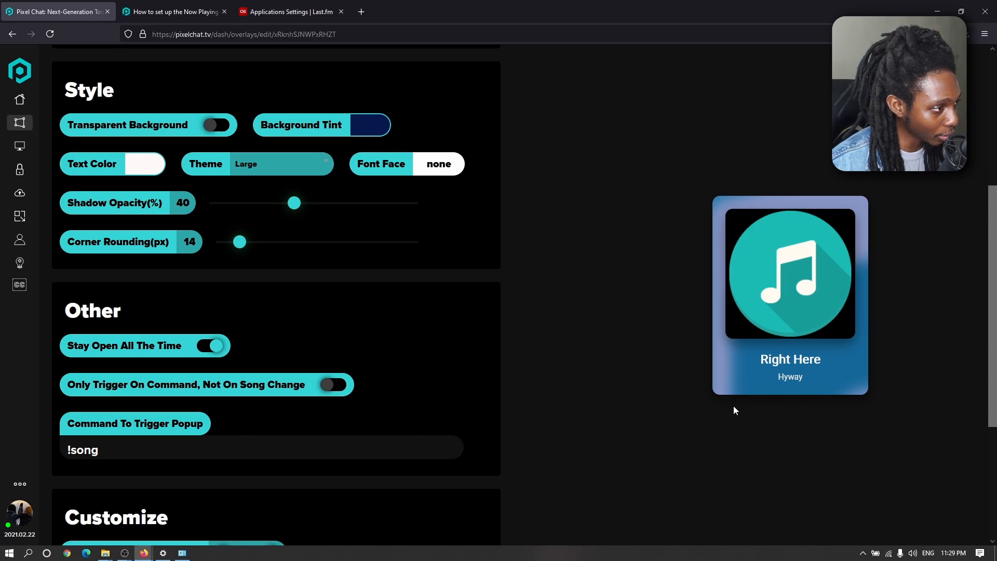
mouse_move(917, 398)
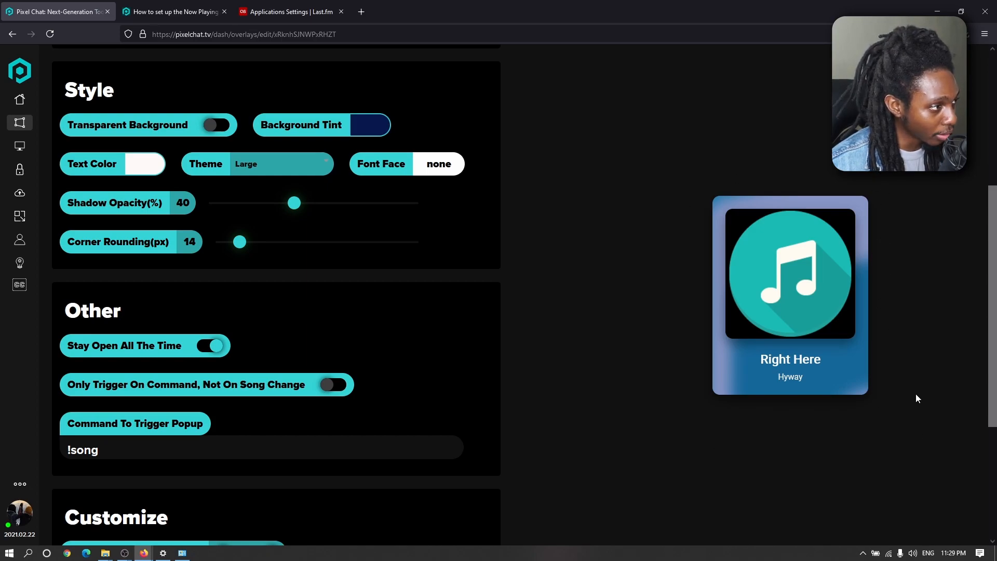
left_click_drag(240, 241, 221, 242)
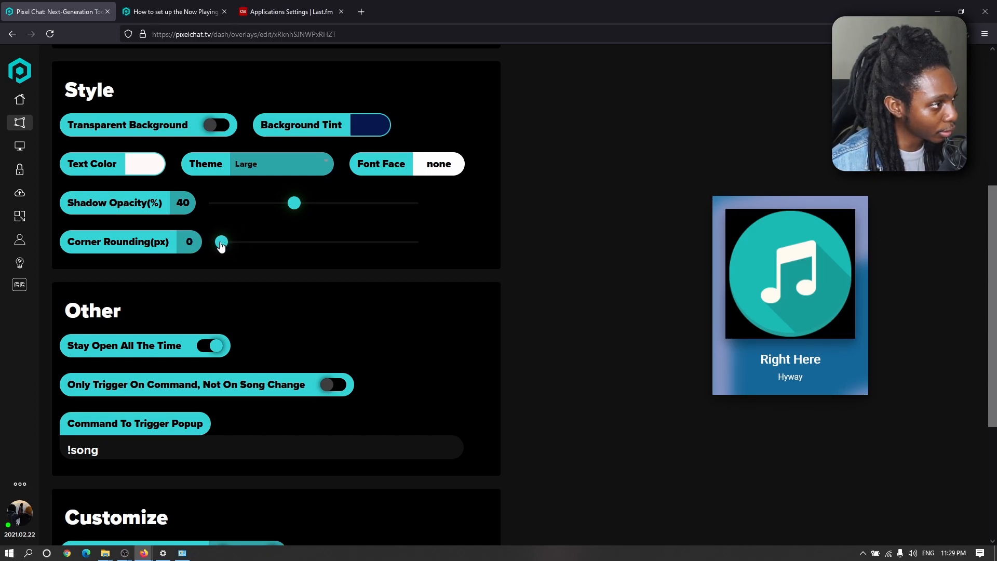
left_click_drag(221, 242, 394, 241)
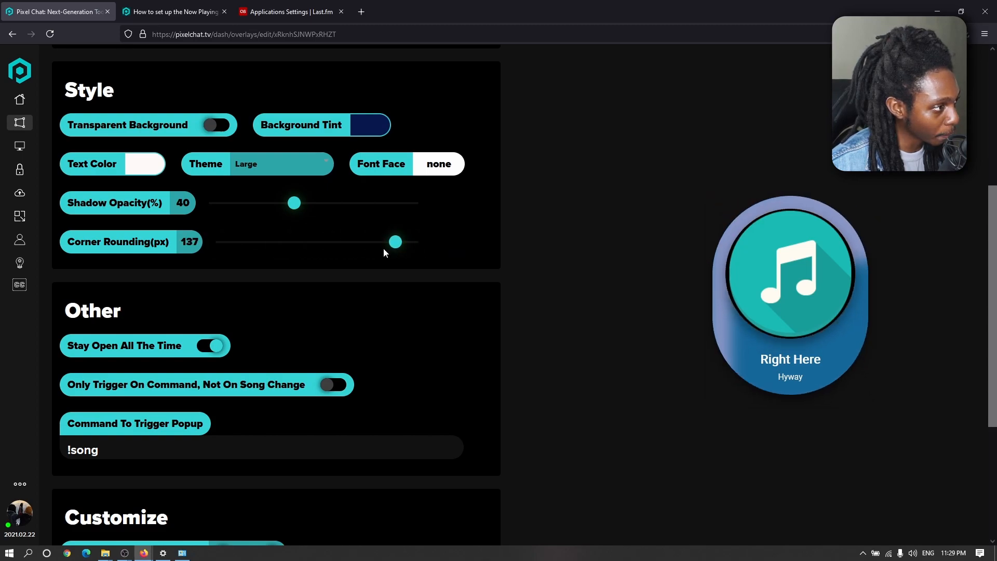
left_click_drag(395, 242, 240, 241)
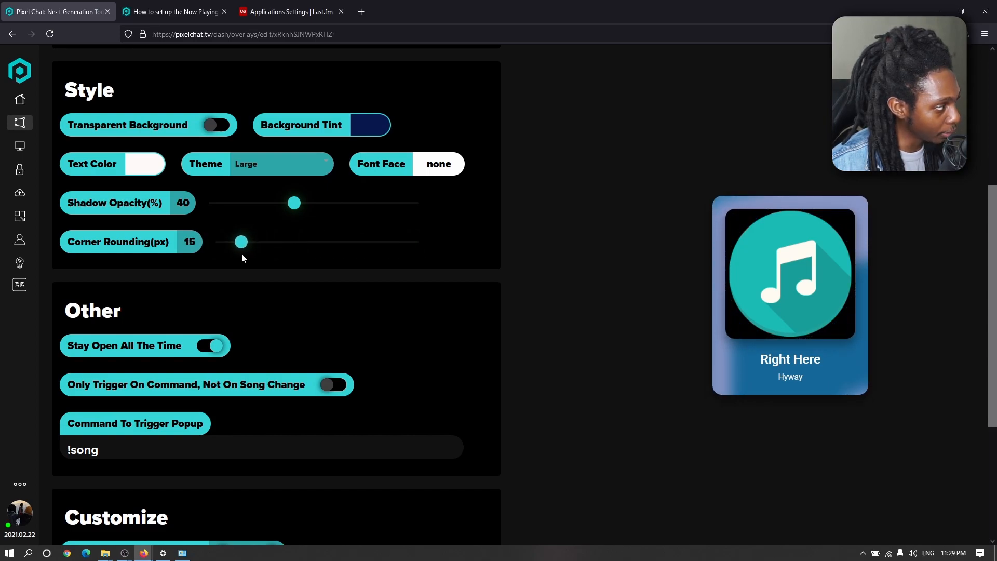
left_click_drag(241, 242, 240, 241)
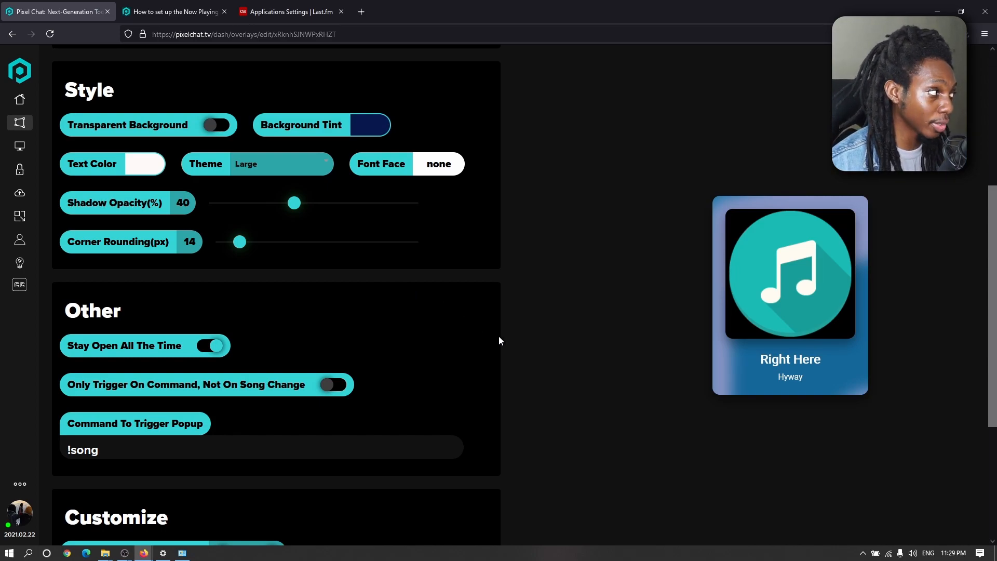
mouse_move(601, 332)
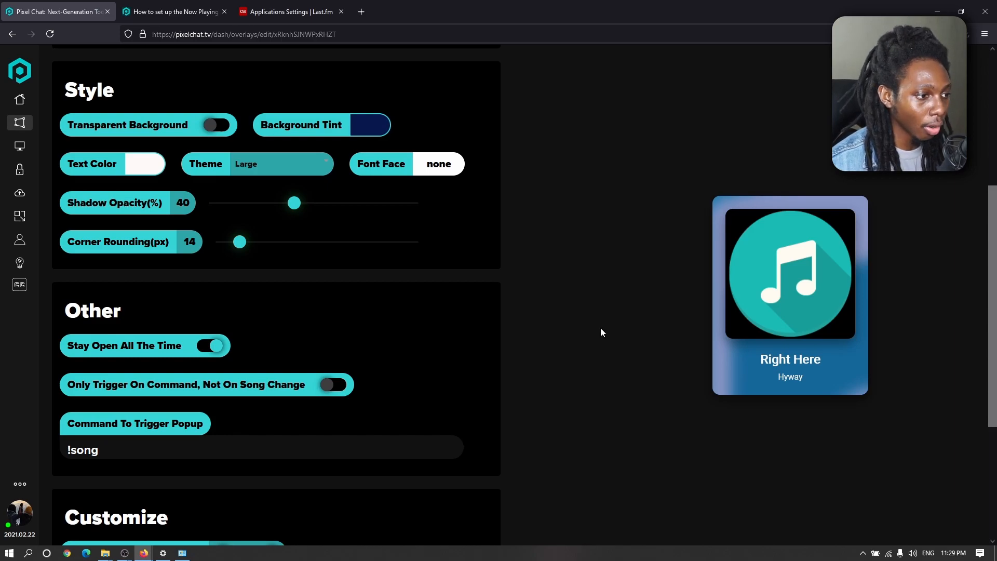
mouse_move(563, 352)
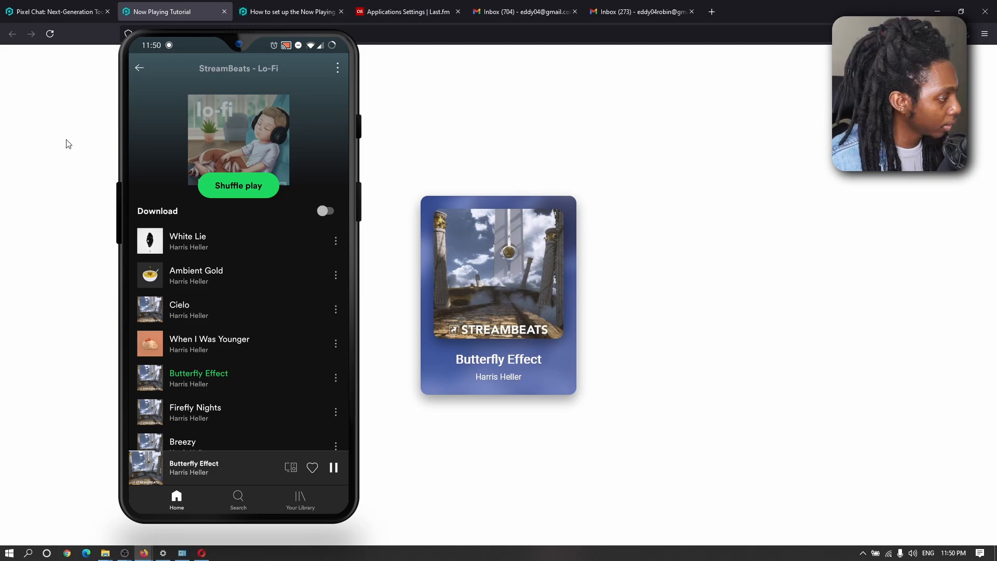
Switch to OBS Studio from the taskbar.
left_click(9, 552)
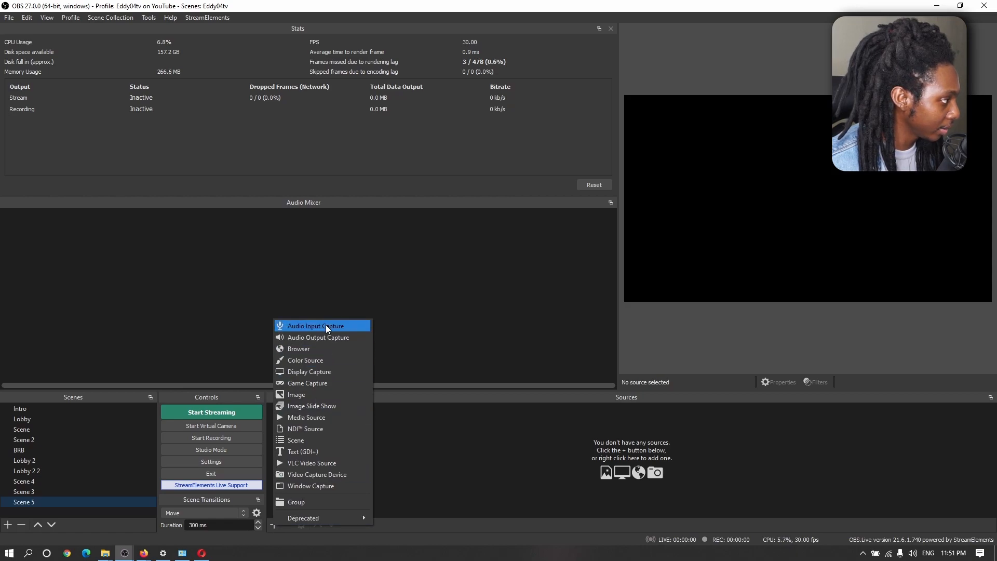
mouse_move(316, 348)
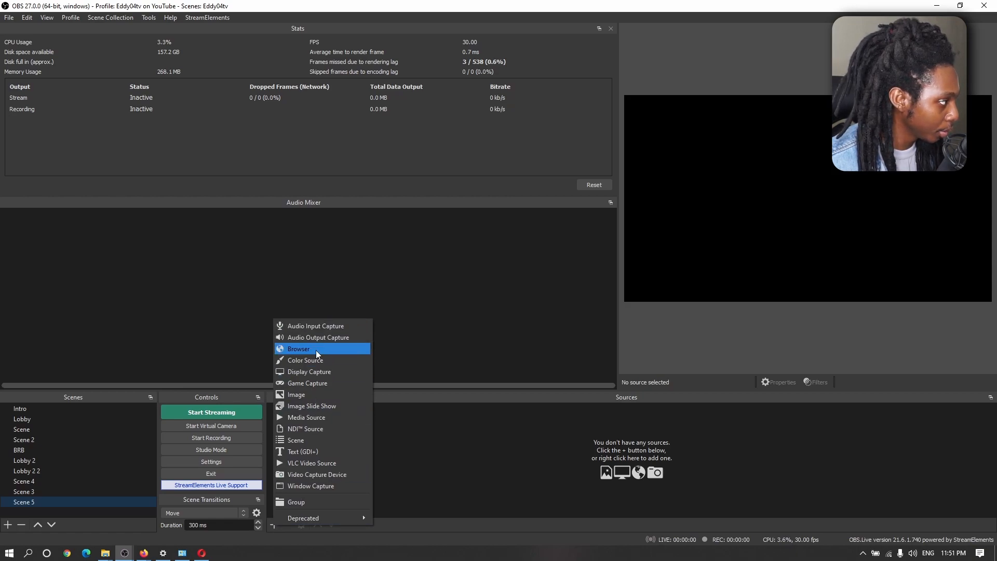
left_click(298, 349)
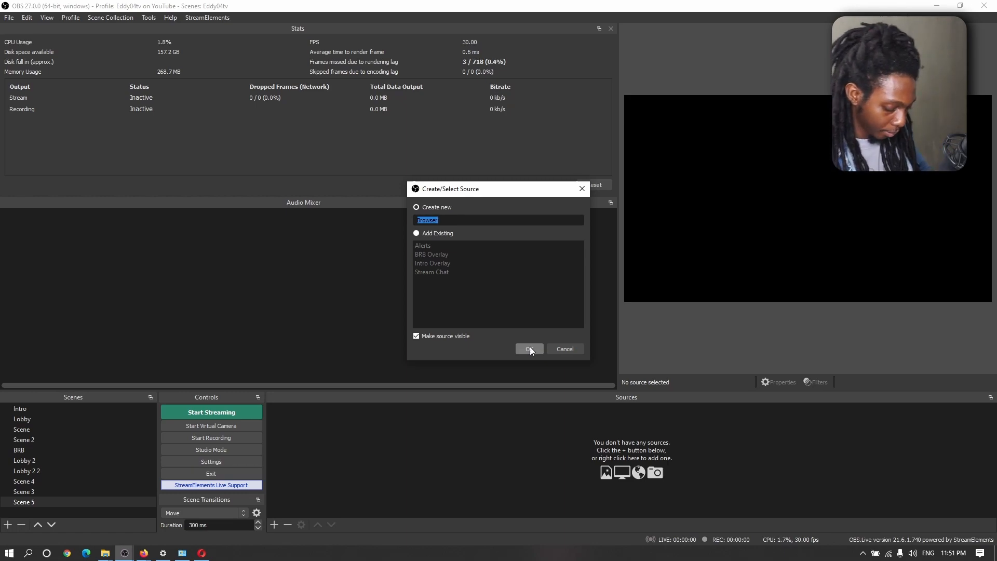
type("Music")
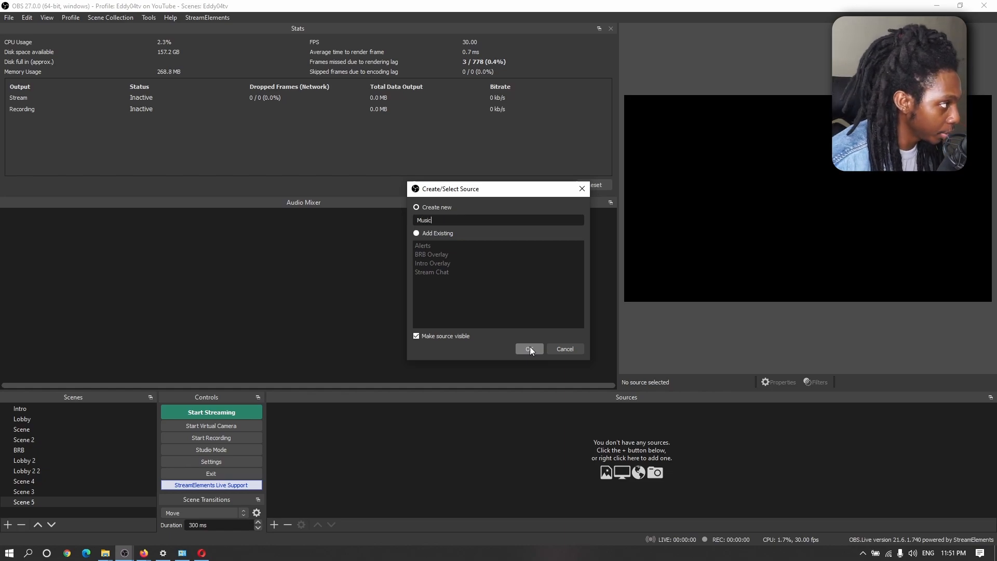
type("Overlay")
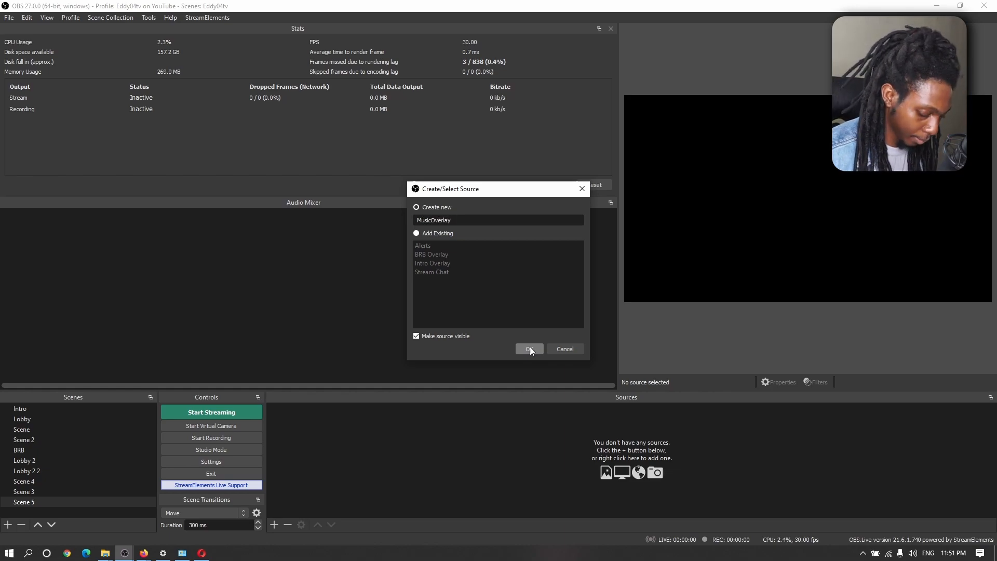
left_click(528, 349)
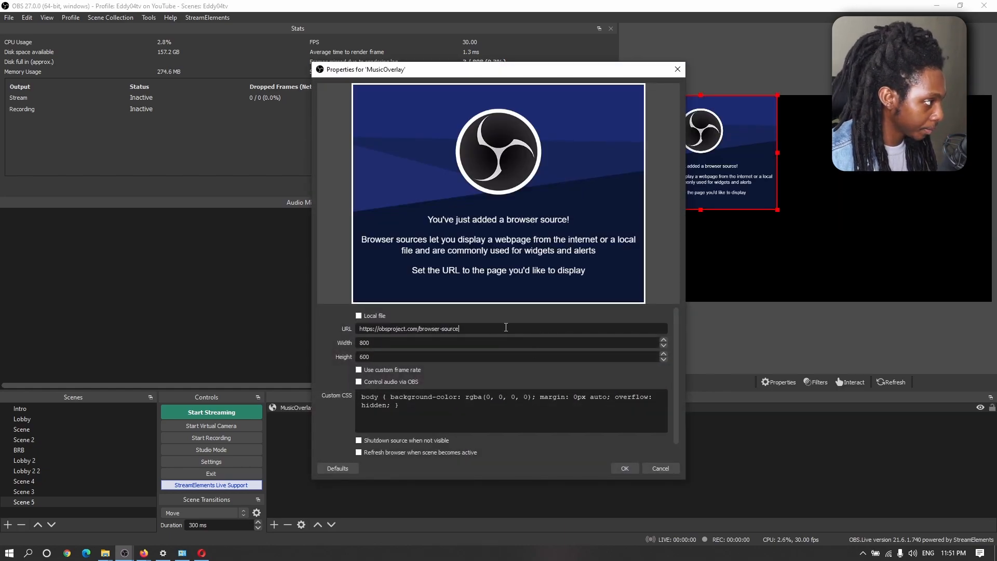
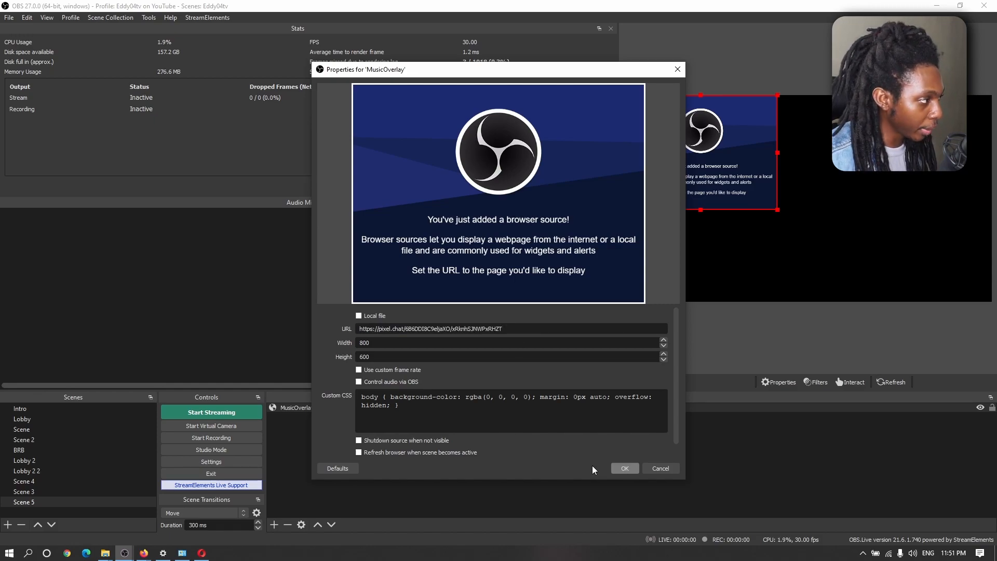
left_click(624, 468)
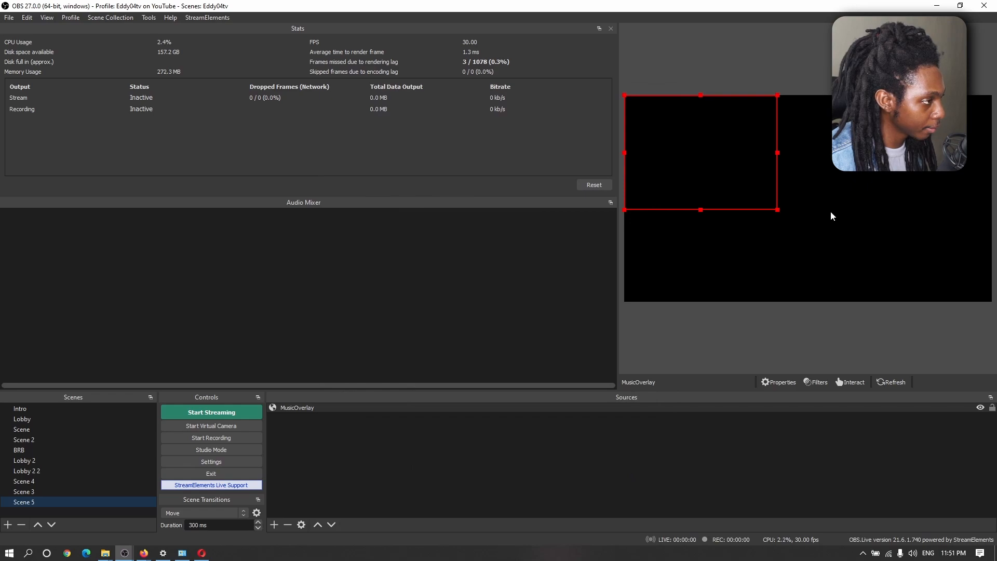